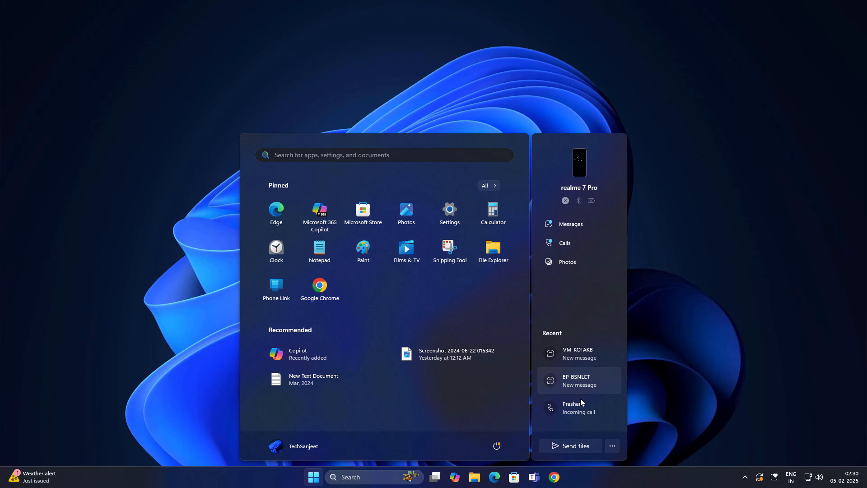
{"action": "mouse_move", "coordinate": [499, 190]}
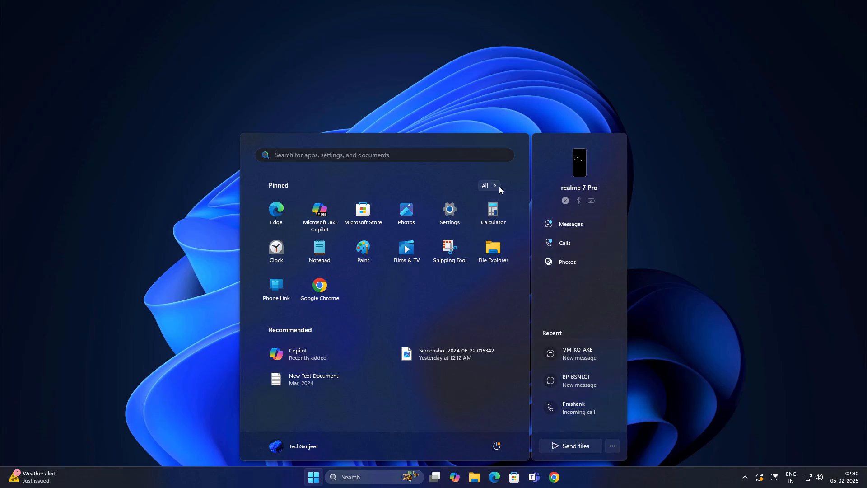
- Switch the Start menu from Pinned to the All apps list grouped by category
{"action": "left_click", "coordinate": [485, 185]}
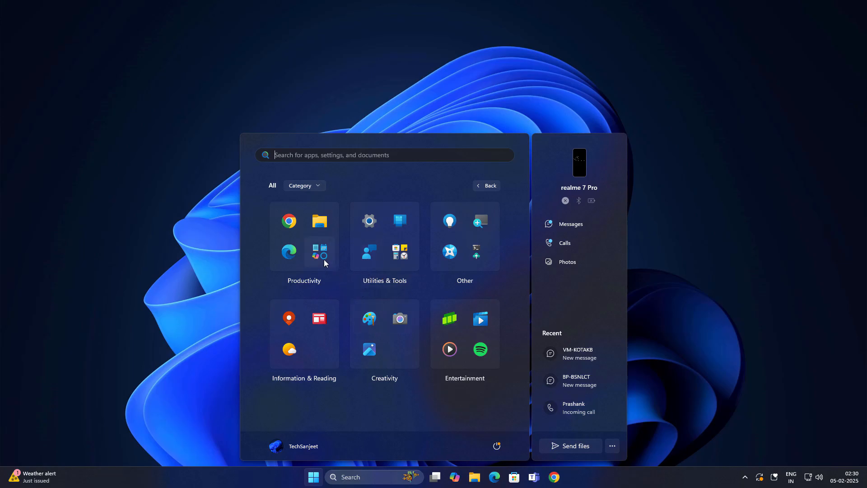
{"action": "left_click", "coordinate": [303, 243]}
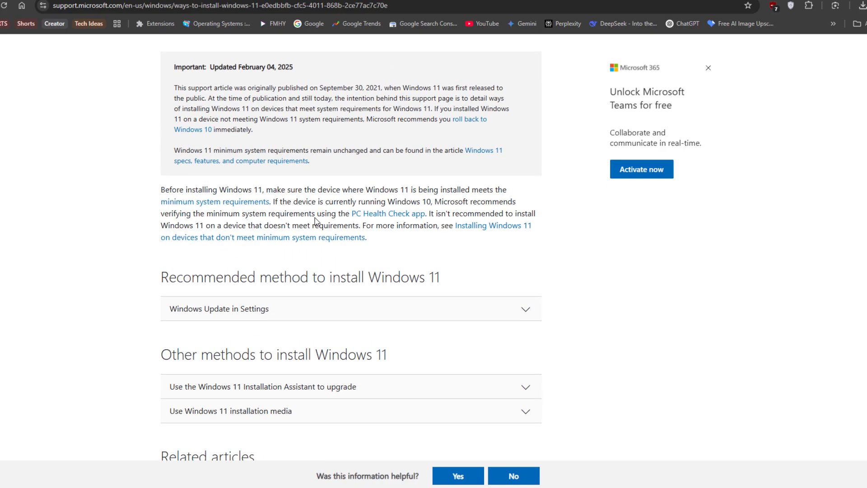
- Scroll through Microsoft's 'Ways to install Windows 11' support article
{"action": "scroll", "scroll_direction": "down", "scroll_amount": 3}
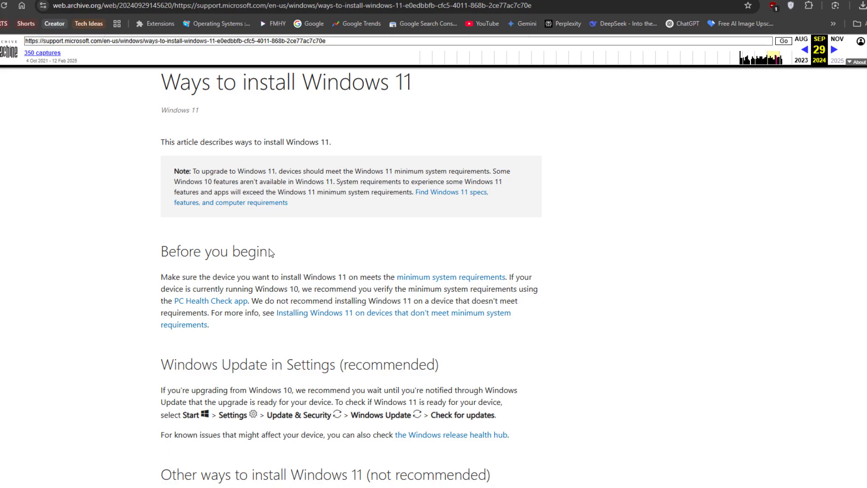
- Scroll the September 2024 archived article down to the MoSetup registry bypass warning
{"action": "scroll", "scroll_direction": "down", "scroll_amount": 3}
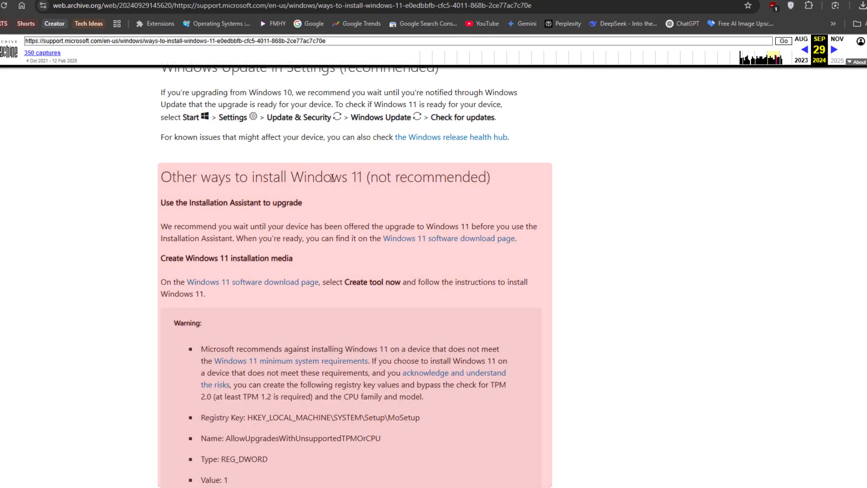
{"action": "scroll", "scroll_direction": "down", "scroll_amount": 3}
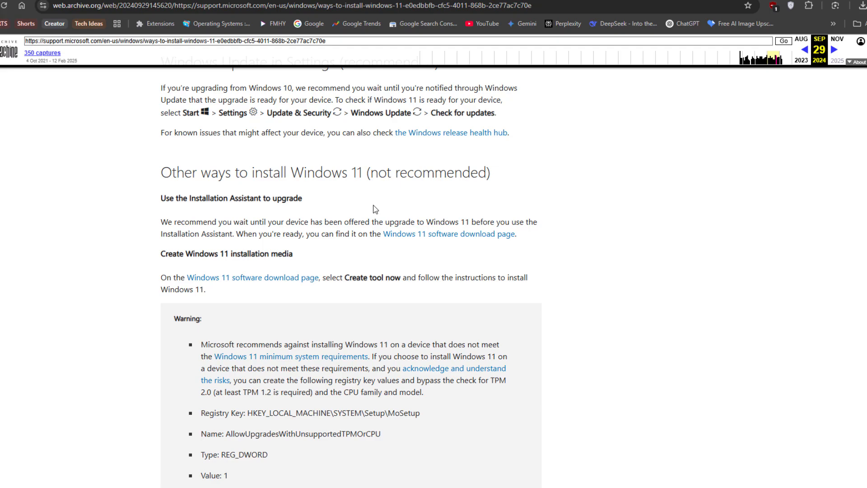
{"action": "scroll", "scroll_direction": "down", "scroll_amount": 3}
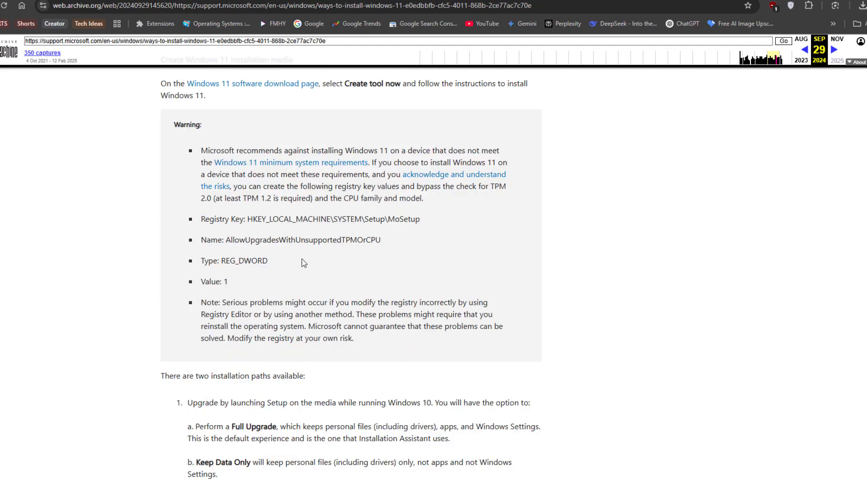
{"action": "mouse_move", "coordinate": [291, 281]}
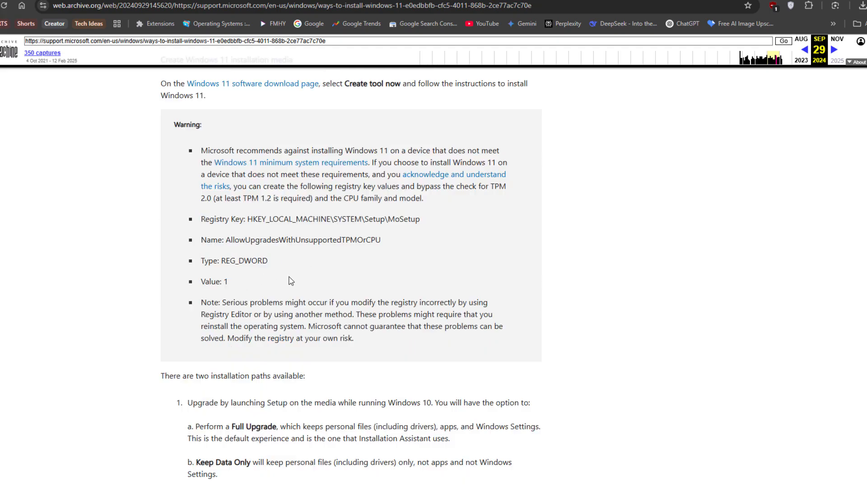
{"action": "mouse_move", "coordinate": [281, 297]}
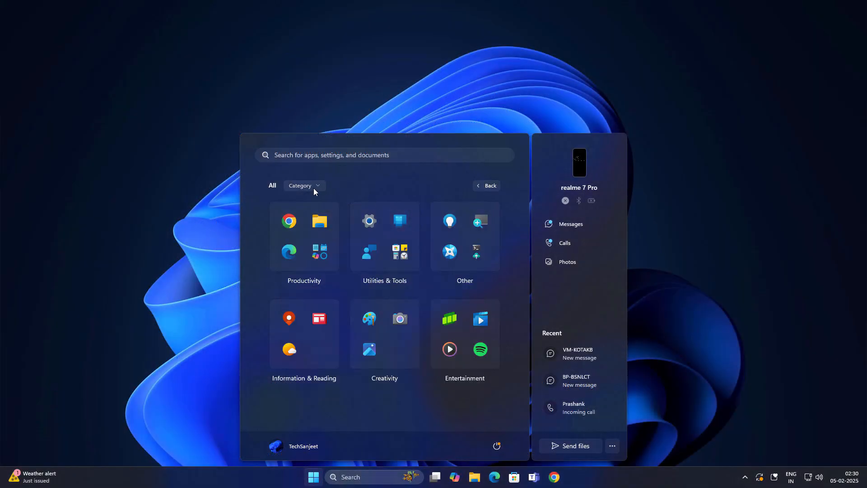
{"action": "left_click", "coordinate": [303, 185]}
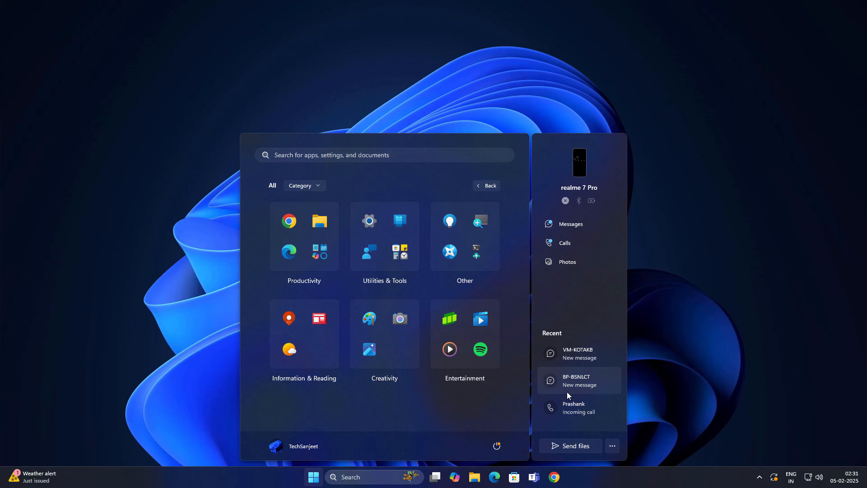
{"action": "right_click", "coordinate": [579, 379]}
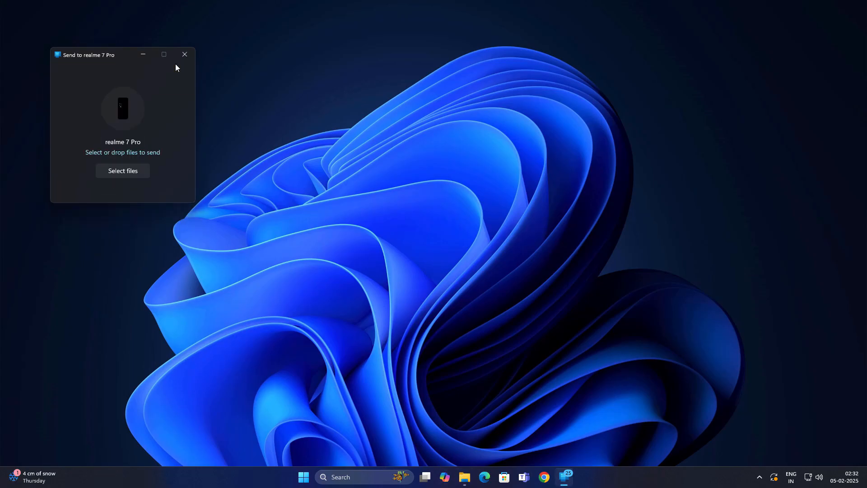
- Close the Phone Link 'Send to realme 7 Pro' window
{"action": "left_click", "coordinate": [122, 170]}
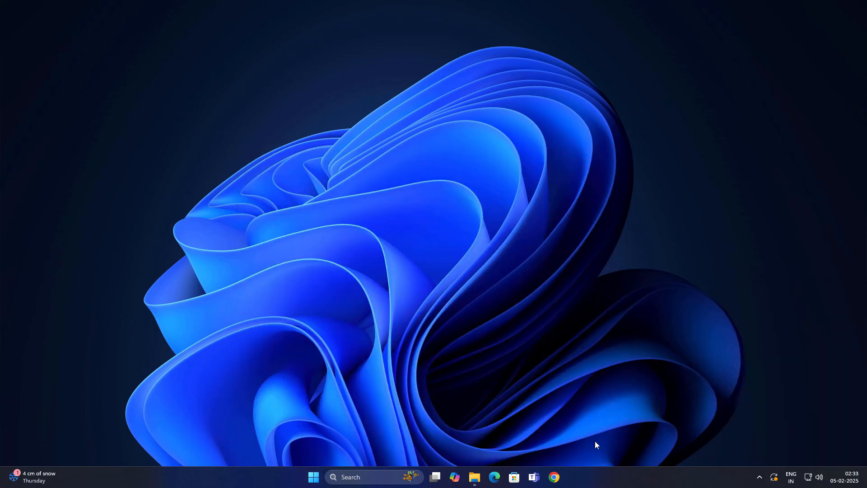
- Open File Explorer Home and view its empty Shared files section
{"action": "left_click", "coordinate": [473, 477]}
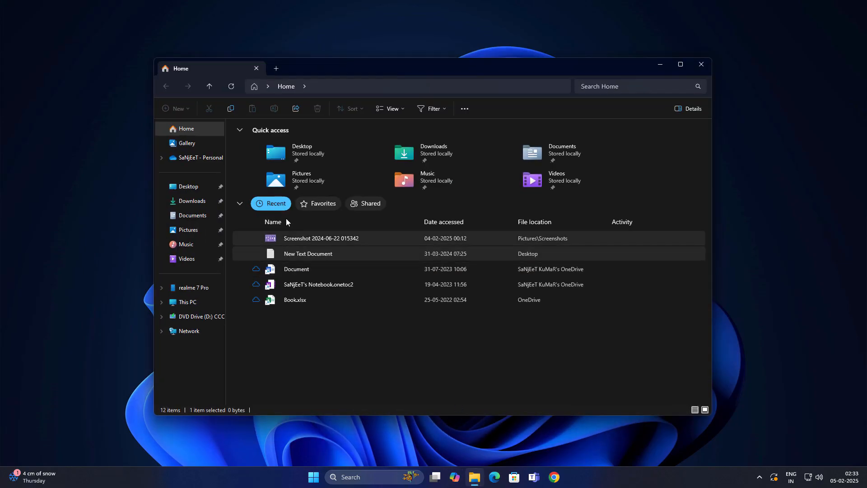
{"action": "left_click", "coordinate": [365, 204]}
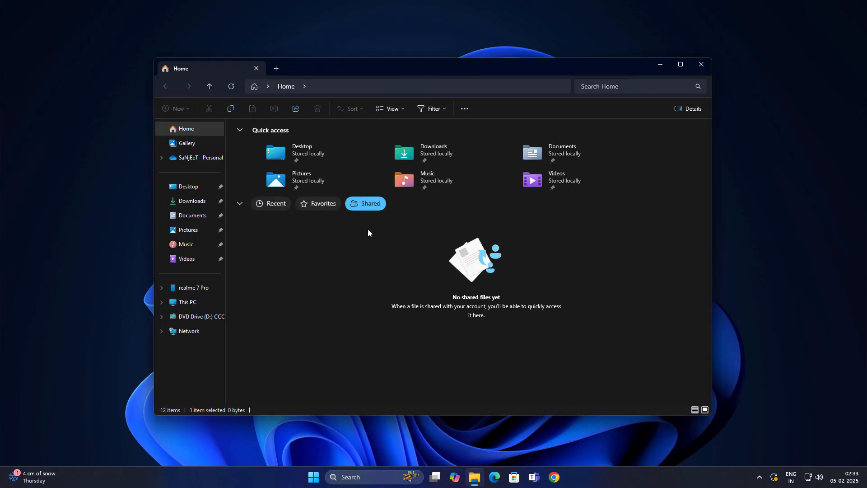
{"action": "left_click", "coordinate": [271, 203]}
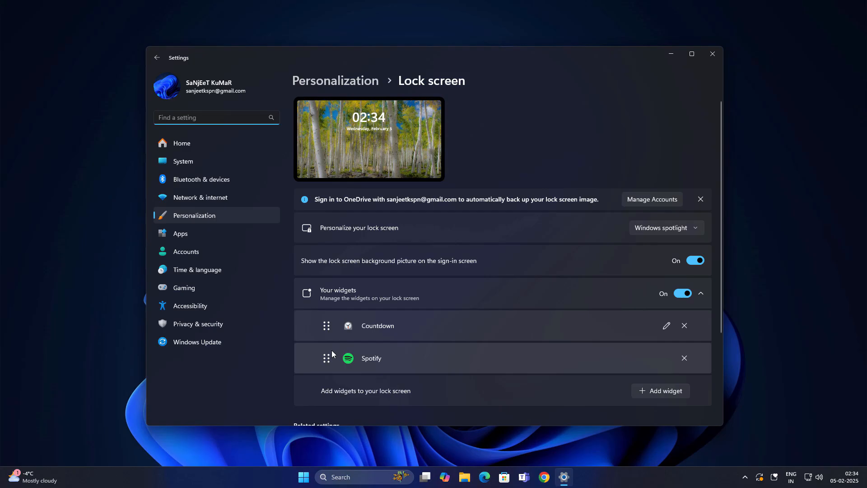
- Scroll the Lock screen widget list to show Countdown, Spotify and Timer
{"action": "scroll", "scroll_direction": "down", "scroll_amount": 3}
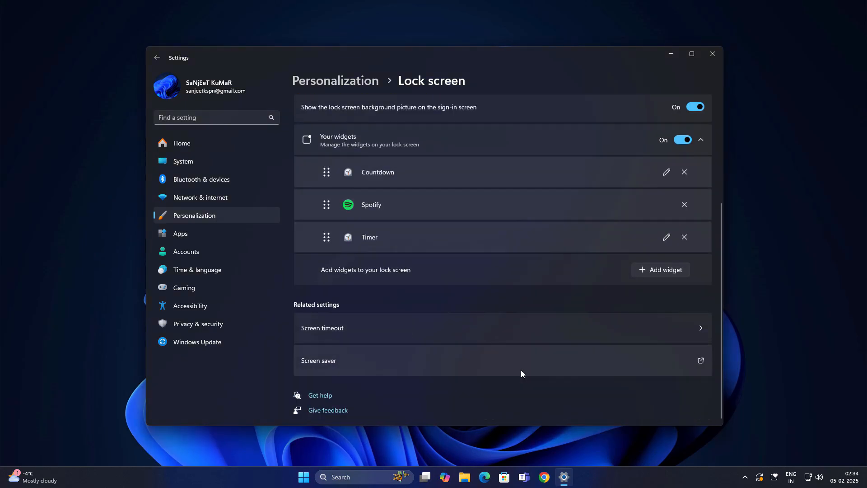